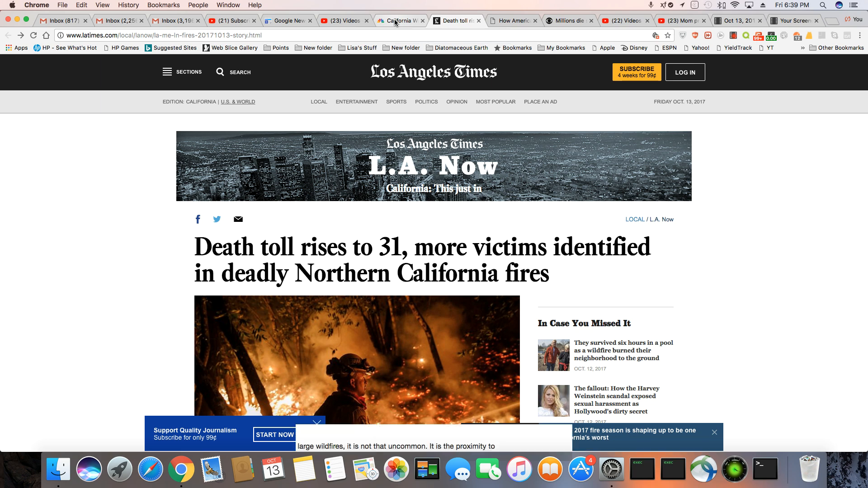
Switch to the NBC News article on wildfires emitting a year's worth of car pollution.
{"action": "left_click", "coordinate": [395, 20]}
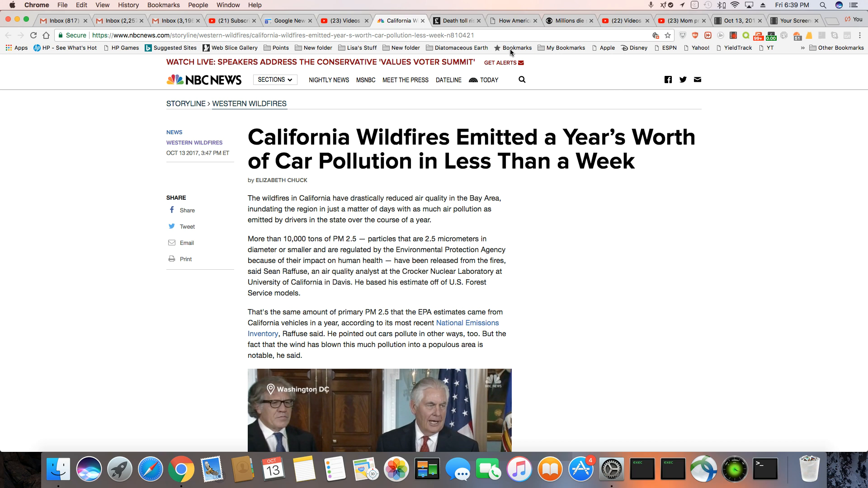
Return to the LA Times death toll story and scroll down past the Northern California fires map.
{"action": "left_click", "coordinate": [454, 21]}
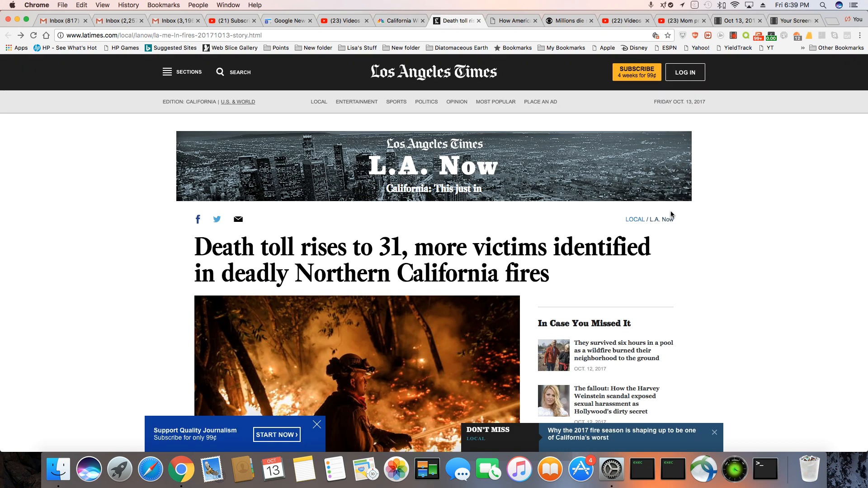
{"action": "scroll", "scroll_direction": "down", "scroll_amount": 3}
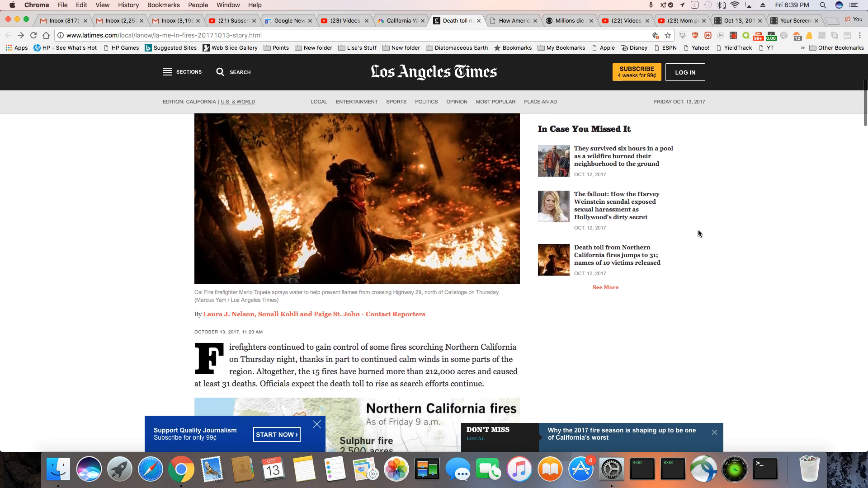
{"action": "scroll", "scroll_direction": "down", "scroll_amount": 3}
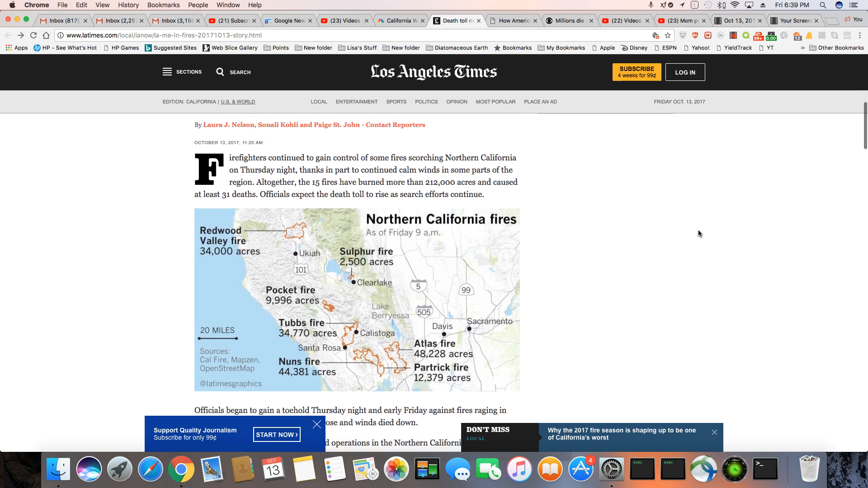
{"action": "scroll", "scroll_direction": "down", "scroll_amount": 3}
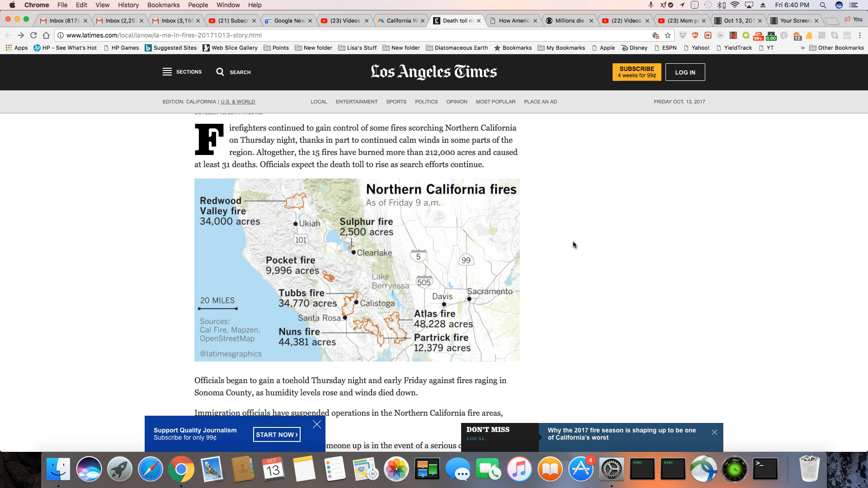
{"action": "scroll", "scroll_direction": "down", "scroll_amount": 3}
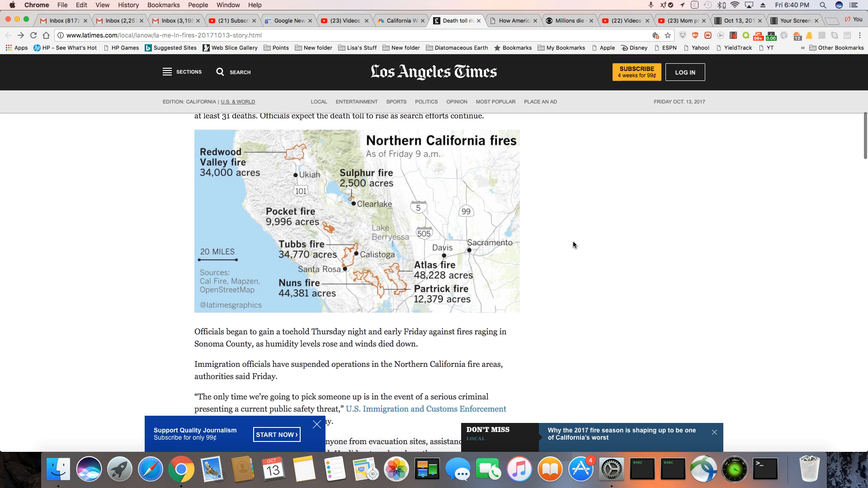
Scroll to the paragraphs on suspended immigration enforcement and the Mendocino County victims.
{"action": "scroll", "scroll_direction": "down", "scroll_amount": 3}
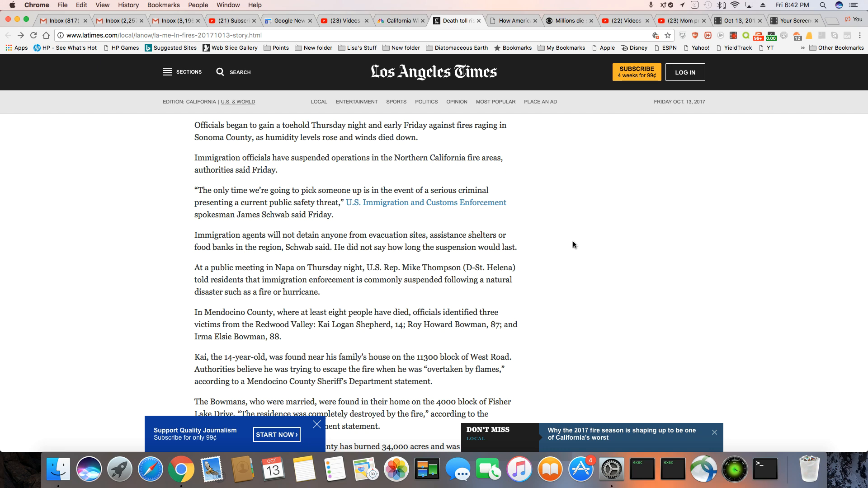
Scroll through the Redwood fire 10% containment and Tubbs and Pocket fire updates.
{"action": "scroll", "scroll_direction": "down", "scroll_amount": 3}
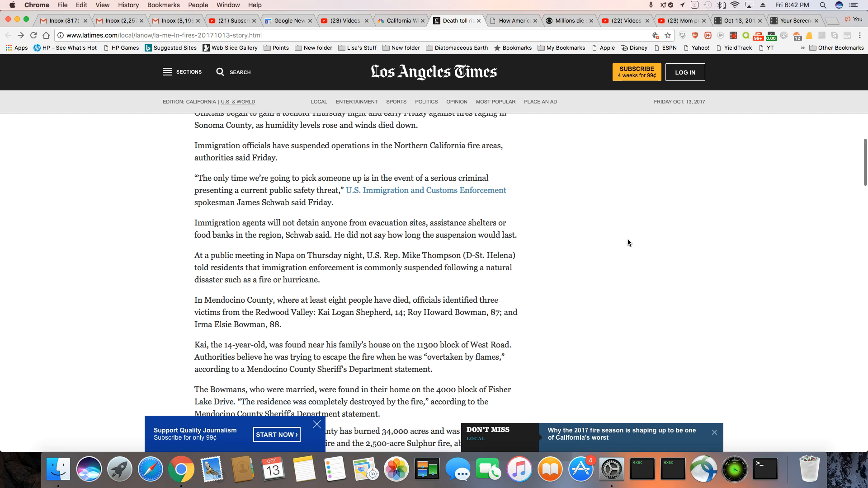
{"action": "scroll", "scroll_direction": "down", "scroll_amount": 3}
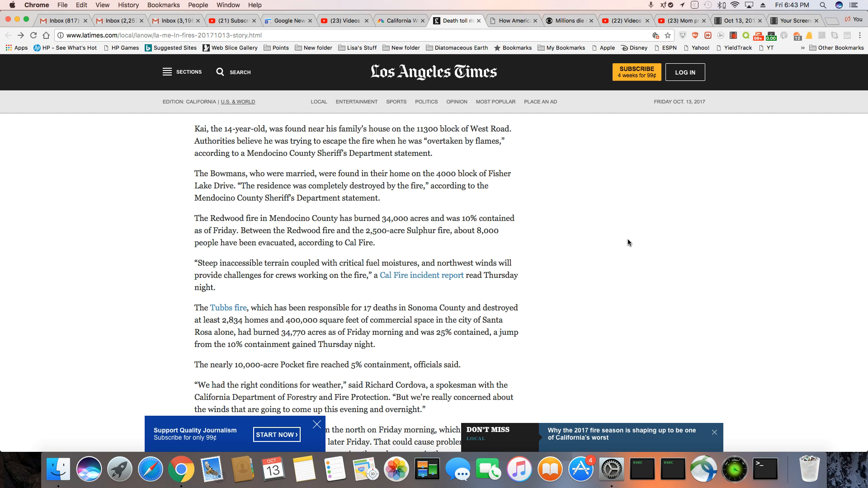
Read through the Atlas, Cascade fire and elderly victims paragraphs toward the News Videos section, then scroll back up.
{"action": "scroll", "scroll_direction": "down", "scroll_amount": 3}
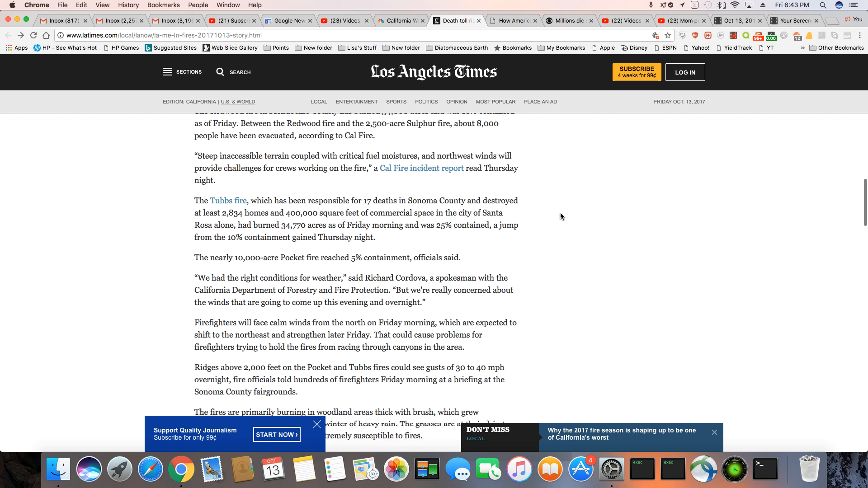
{"action": "scroll", "scroll_direction": "down", "scroll_amount": 3}
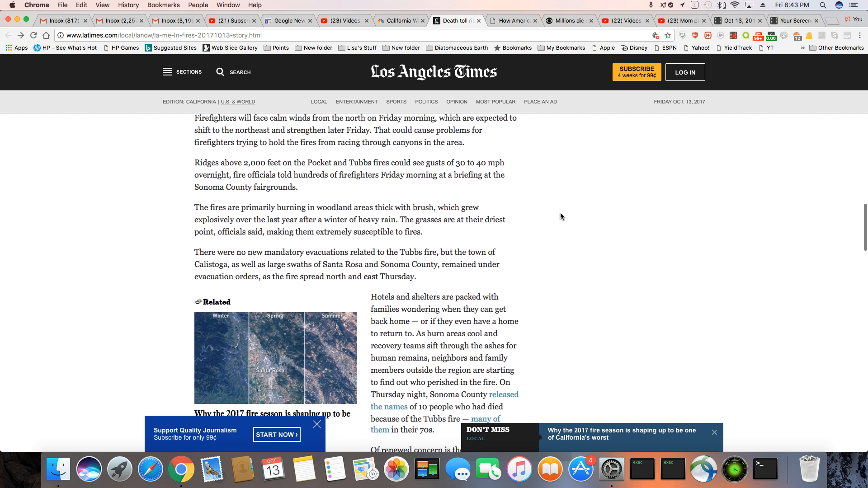
{"action": "scroll", "scroll_direction": "down", "scroll_amount": 3}
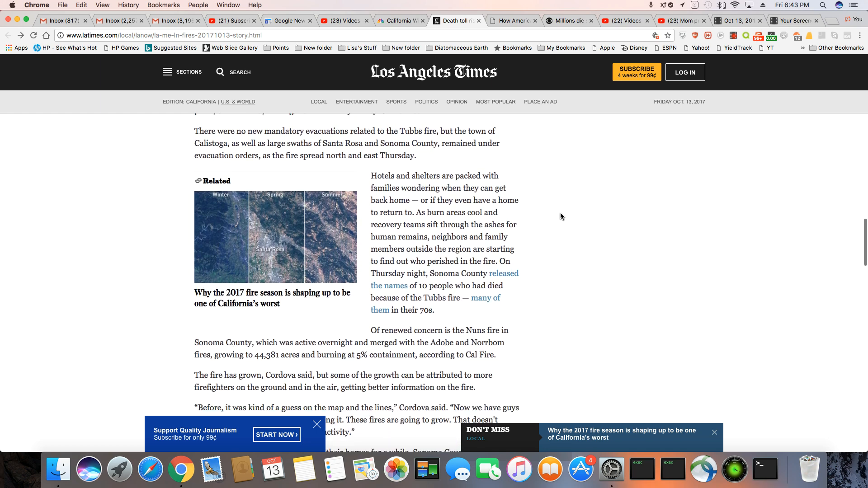
{"action": "scroll", "scroll_direction": "down", "scroll_amount": 3}
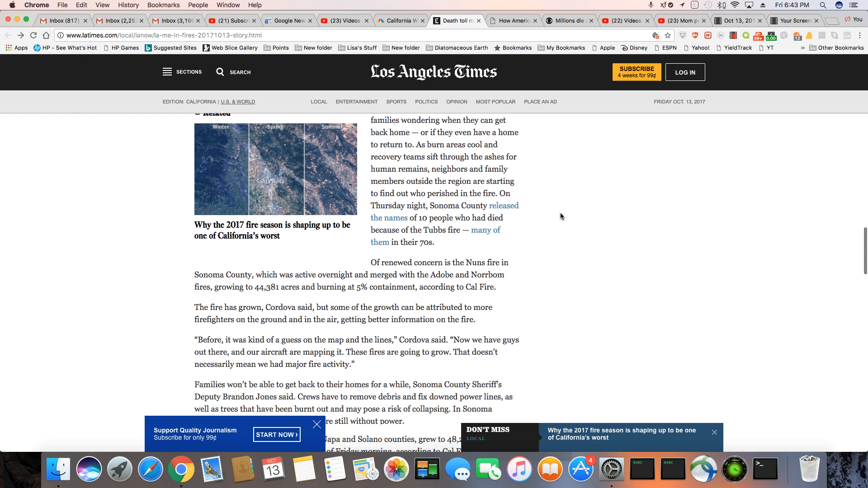
{"action": "scroll", "scroll_direction": "down", "scroll_amount": 3}
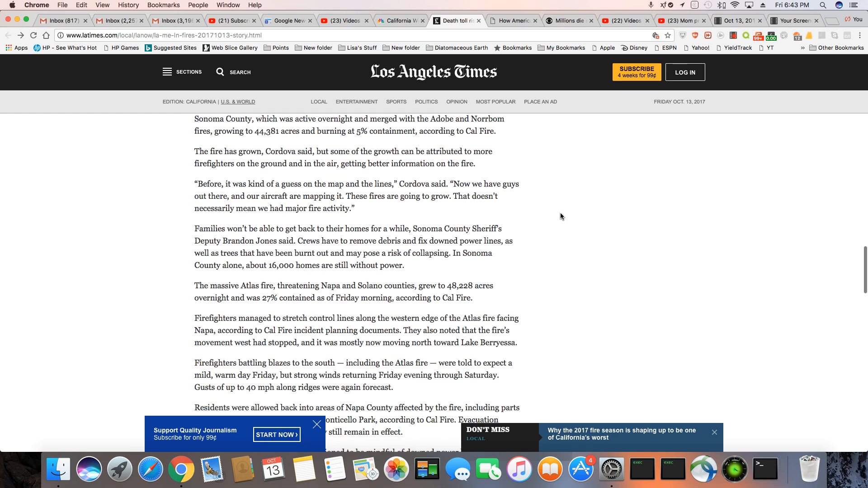
{"action": "scroll", "scroll_direction": "down", "scroll_amount": 3}
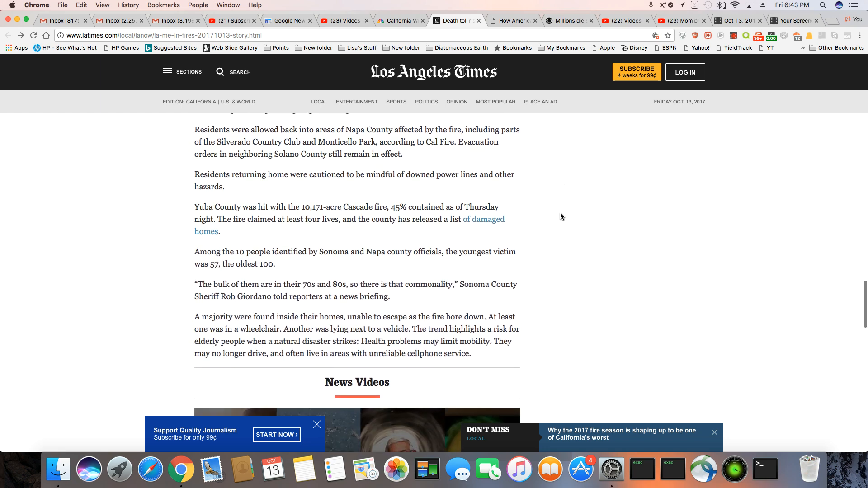
{"action": "scroll", "scroll_direction": "down", "scroll_amount": 3}
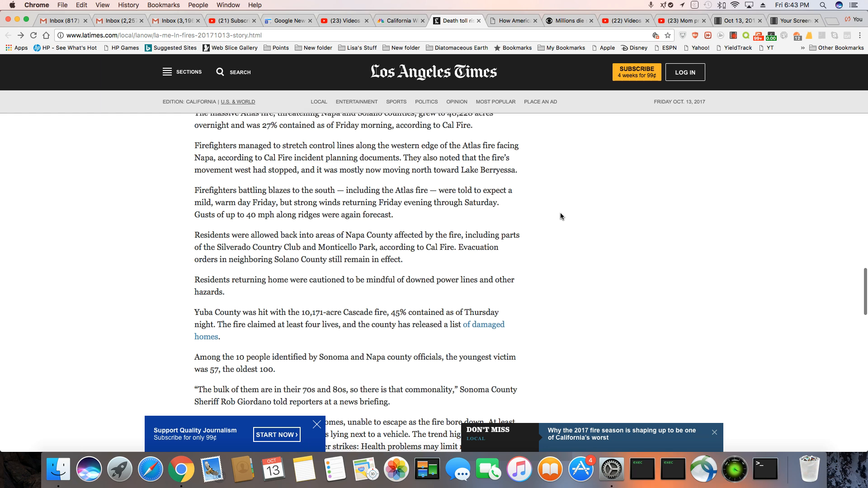
{"action": "scroll", "scroll_direction": "up", "scroll_amount": 3}
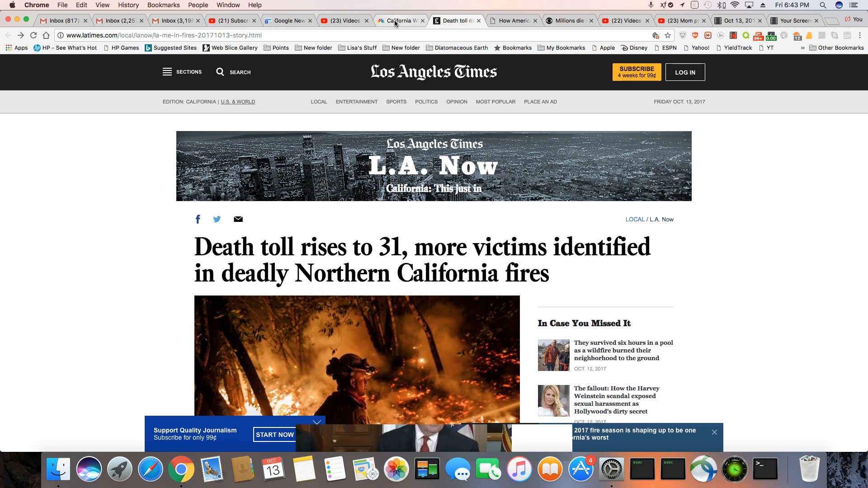
{"action": "left_click", "coordinate": [399, 21]}
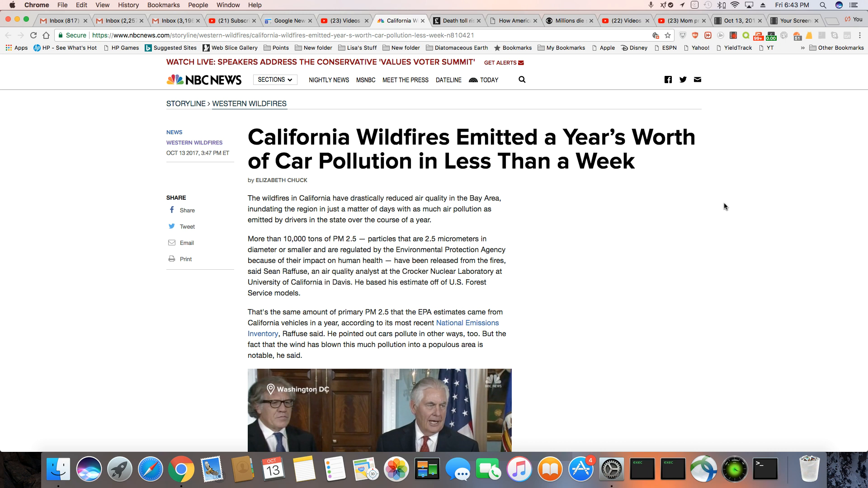
{"action": "mouse_move", "coordinate": [736, 204]}
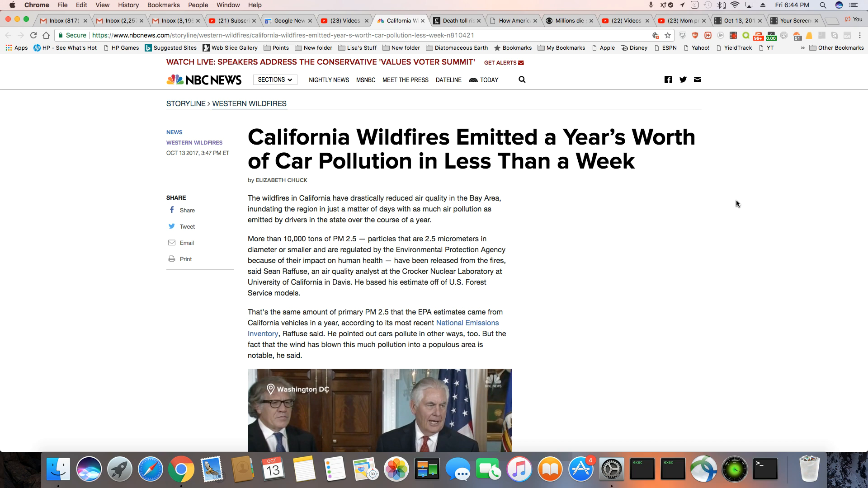
{"action": "mouse_move", "coordinate": [478, 100]}
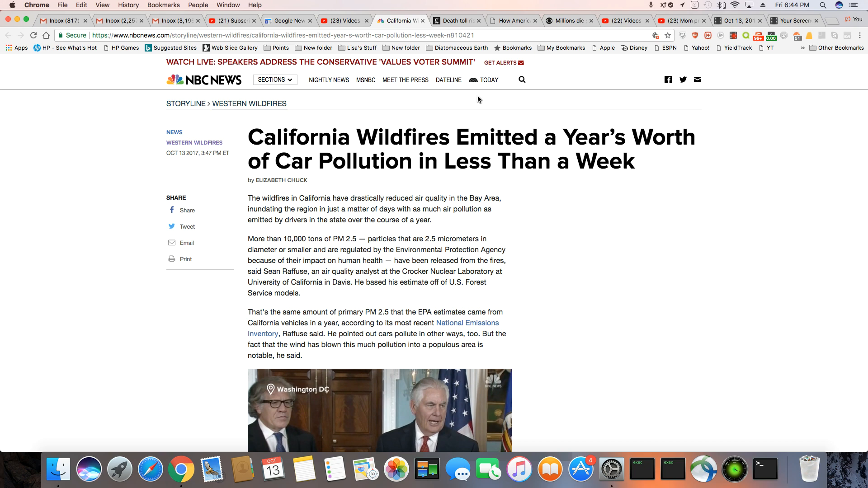
{"action": "left_click", "coordinate": [454, 21]}
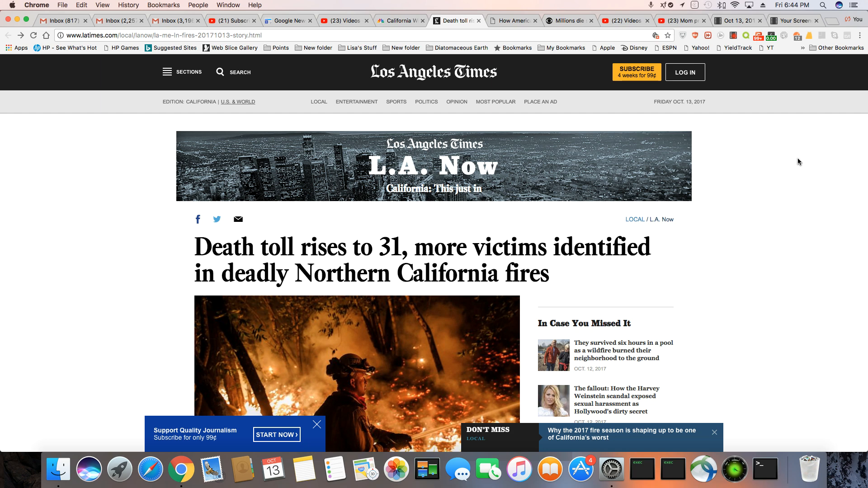
{"action": "mouse_move", "coordinate": [814, 179]}
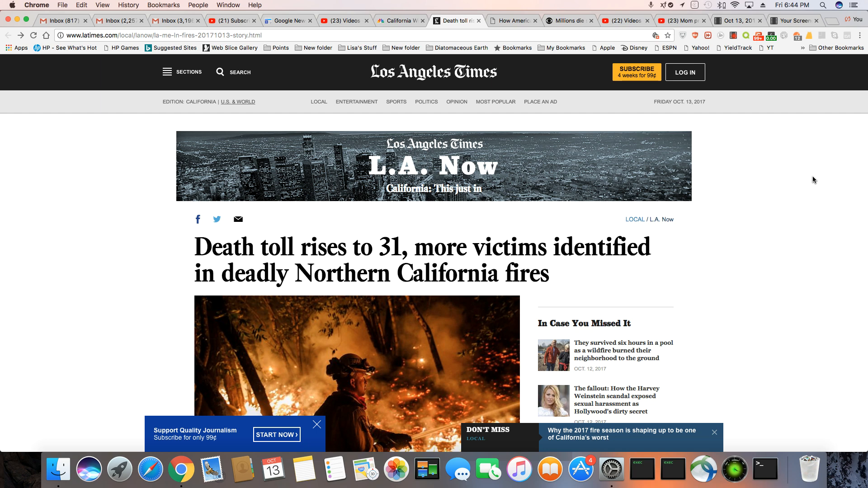
{"action": "scroll", "scroll_direction": "down", "scroll_amount": 3}
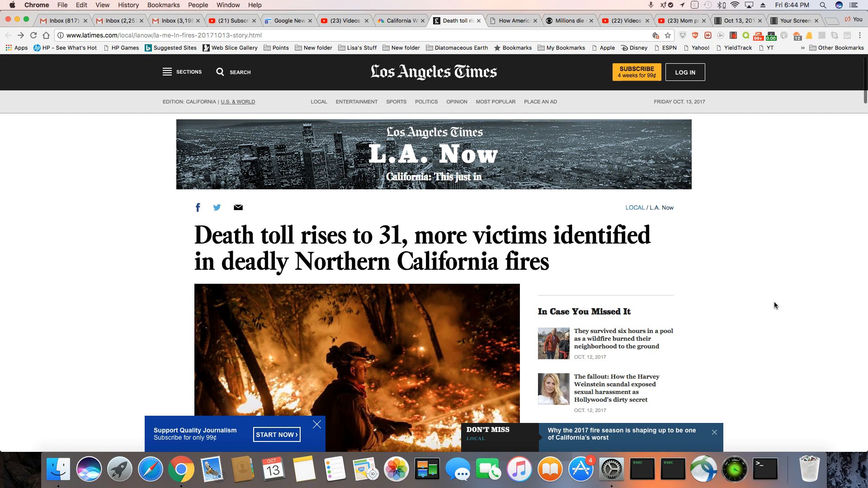